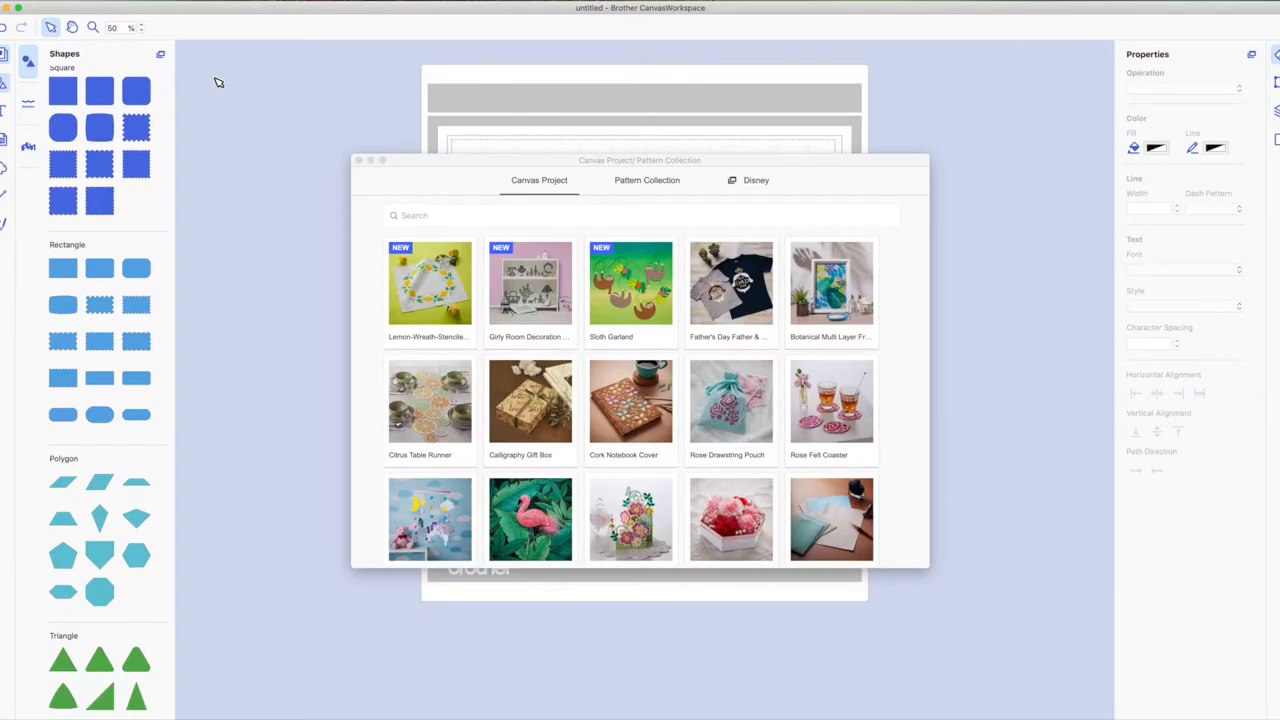
{"action": "mouse_move", "coordinate": [254, 198]}
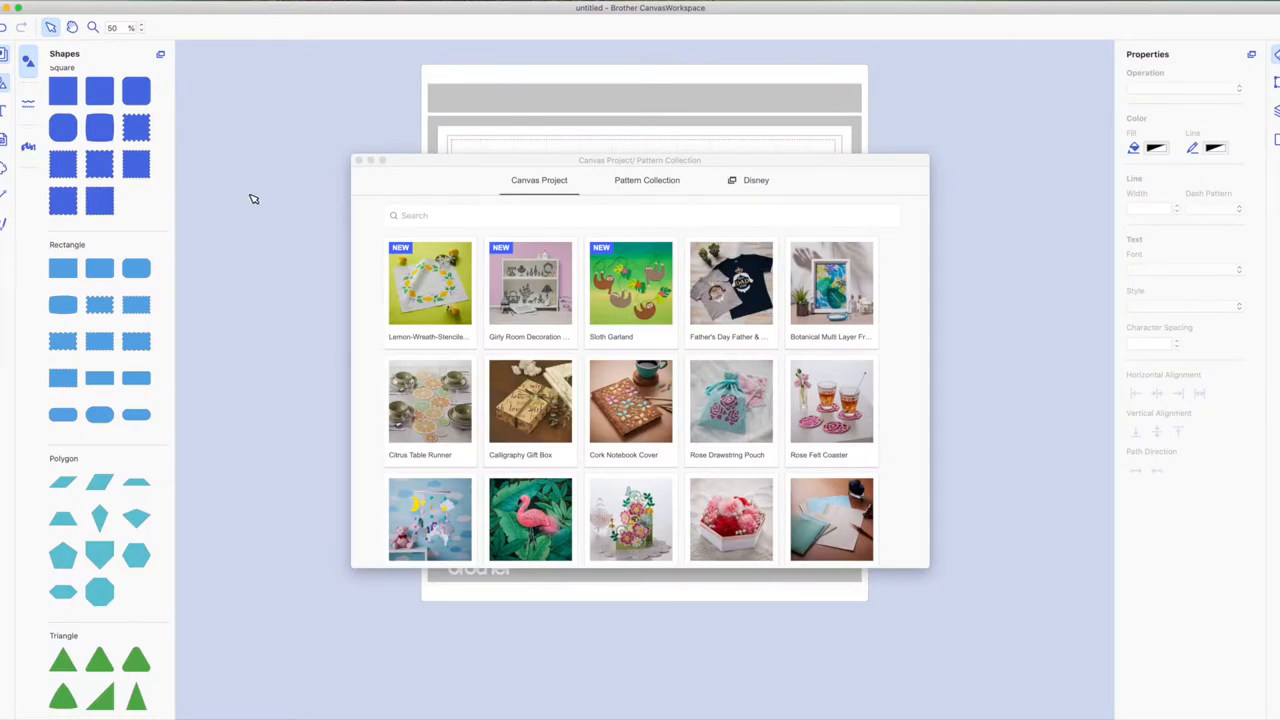
{"action": "mouse_move", "coordinate": [565, 174]}
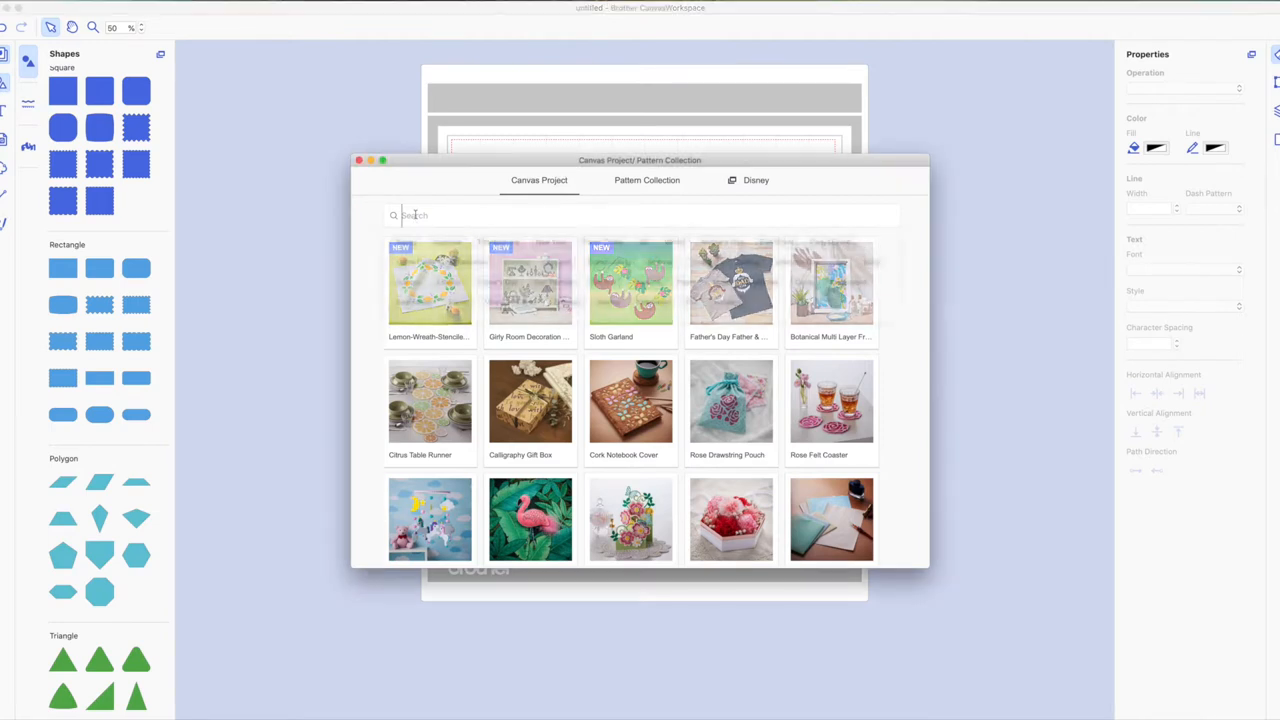
Step: Search for 'card case' and open the Paper Card Case project page
{"action": "type", "text": "card case"}
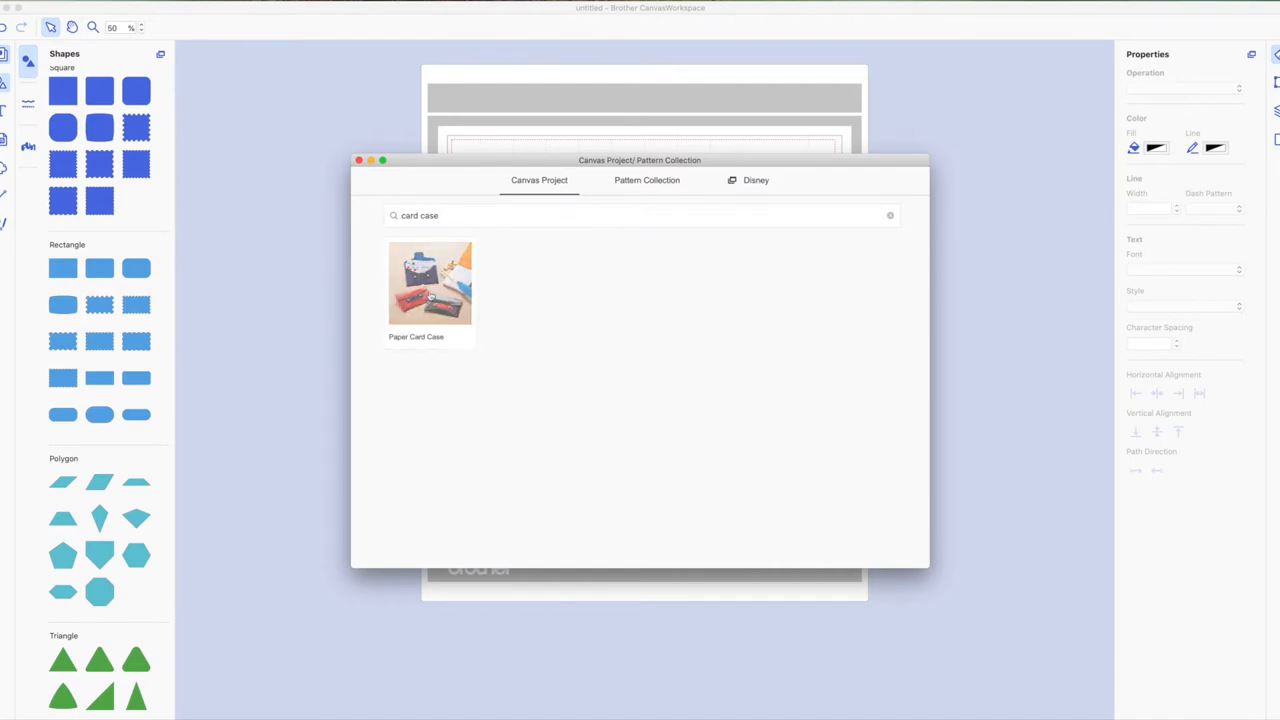
{"action": "left_click", "coordinate": [430, 283]}
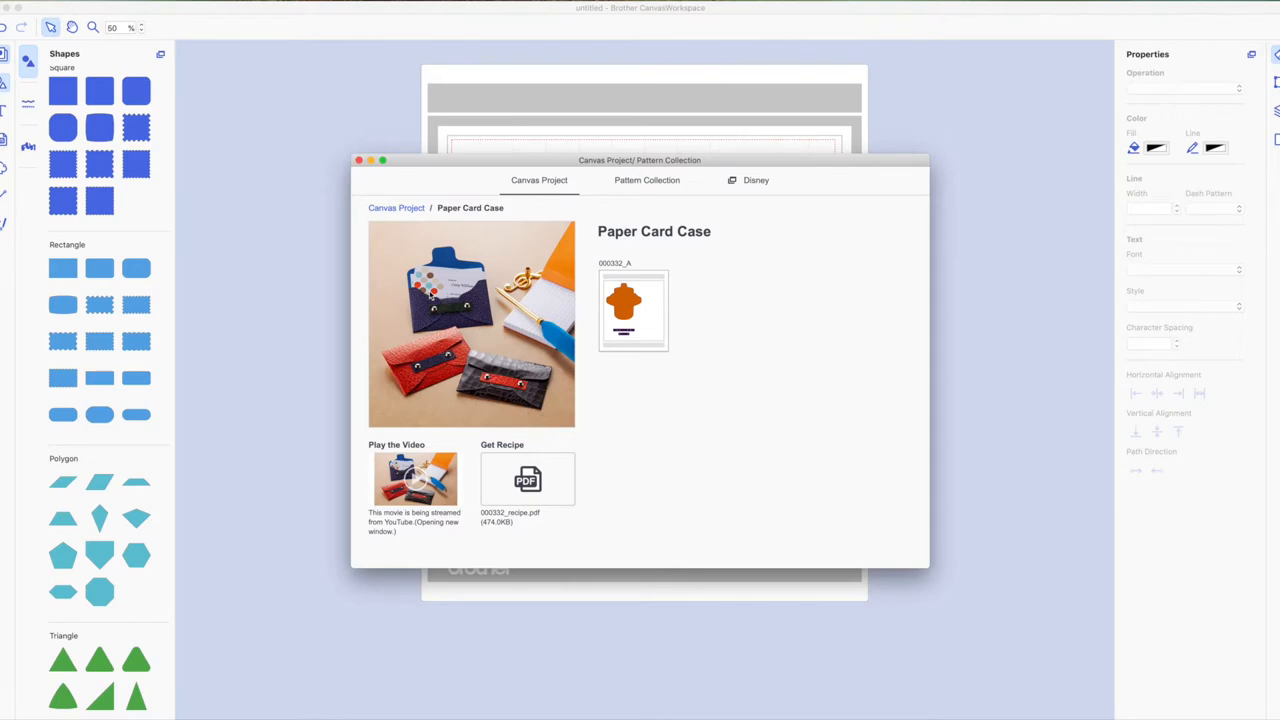
{"action": "mouse_move", "coordinate": [660, 265]}
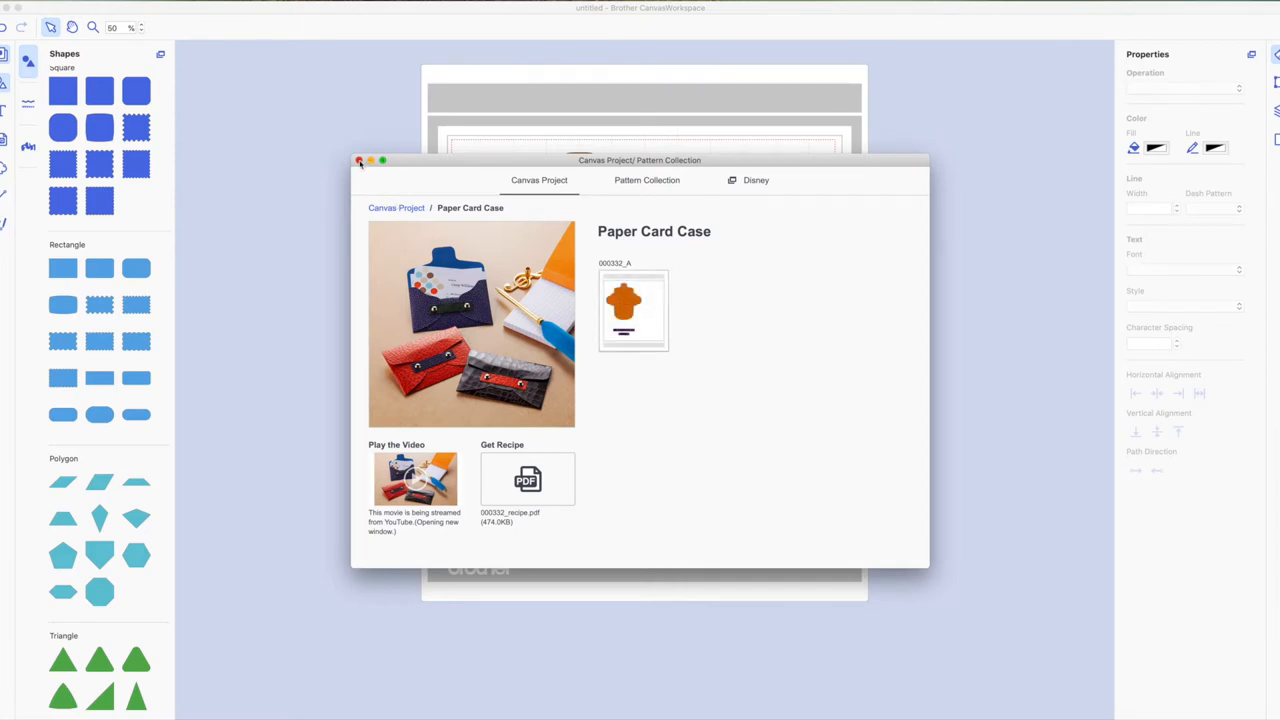
Step: Place pattern 000332_A on the mat and move both purple strips to the lower right
{"action": "left_click", "coordinate": [360, 160]}
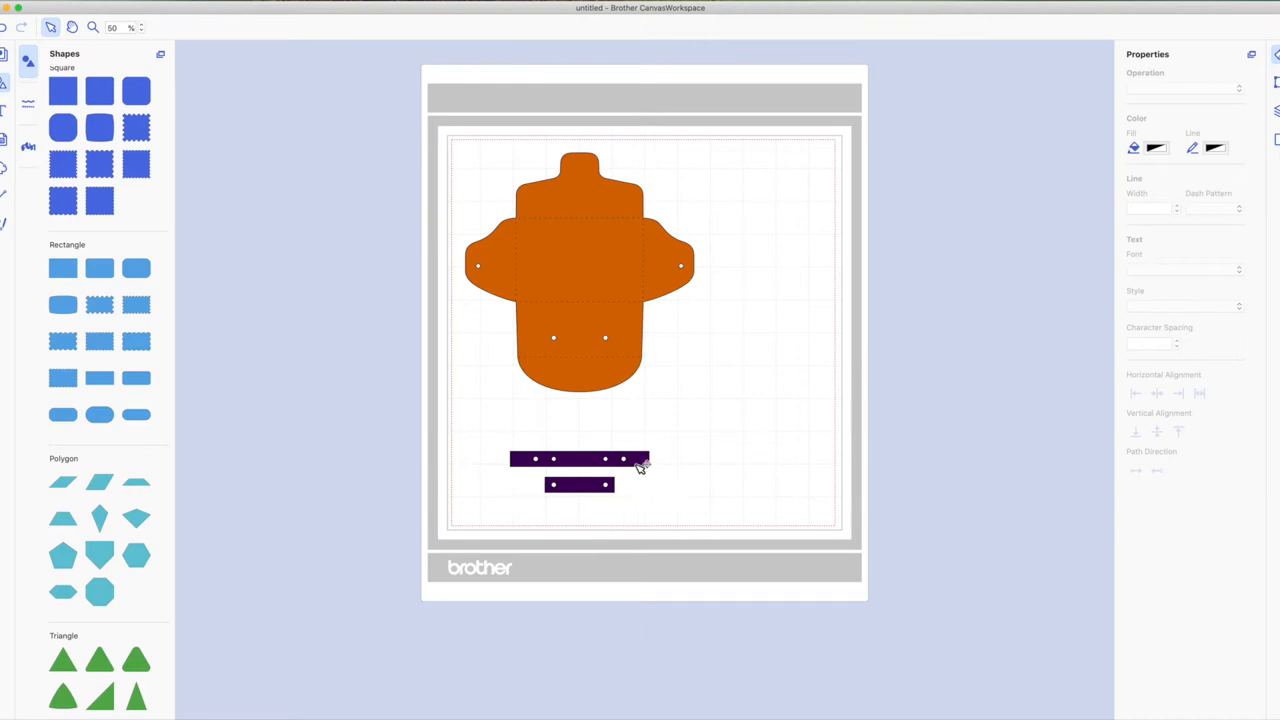
{"action": "mouse_move", "coordinate": [817, 515]}
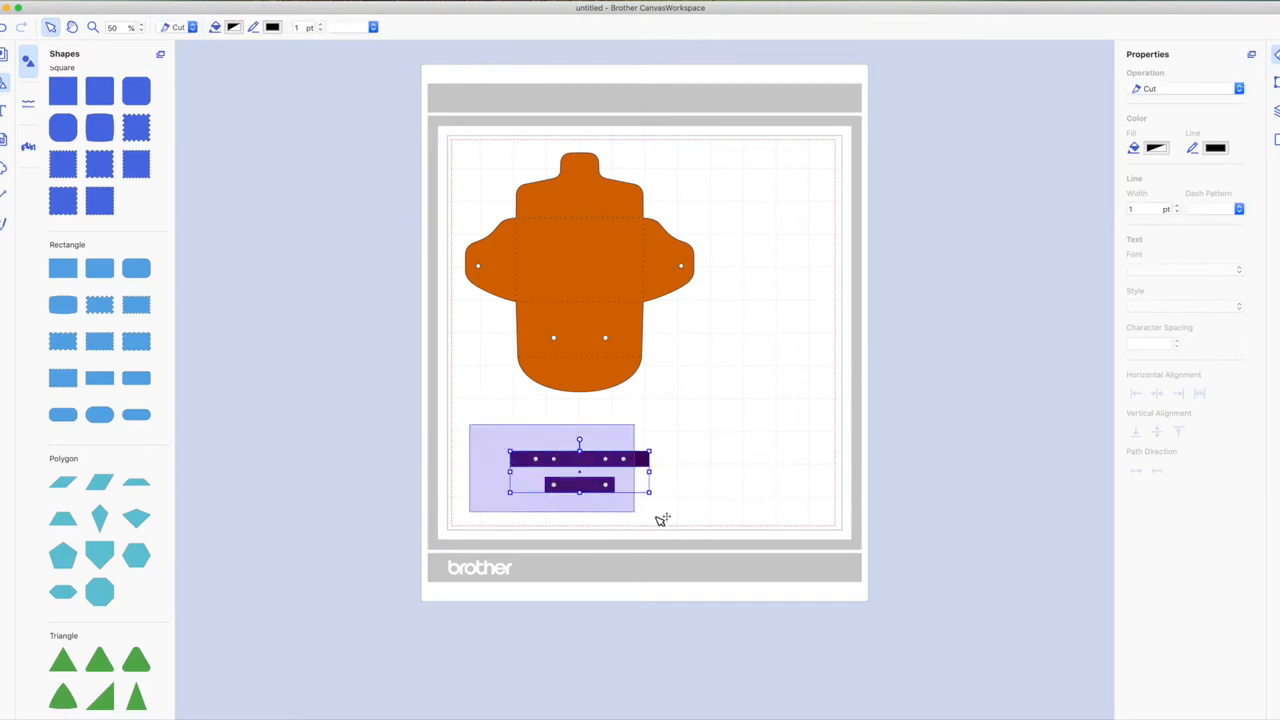
{"action": "left_click_drag", "start_coordinate": [578, 468], "coordinate": [665, 475]}
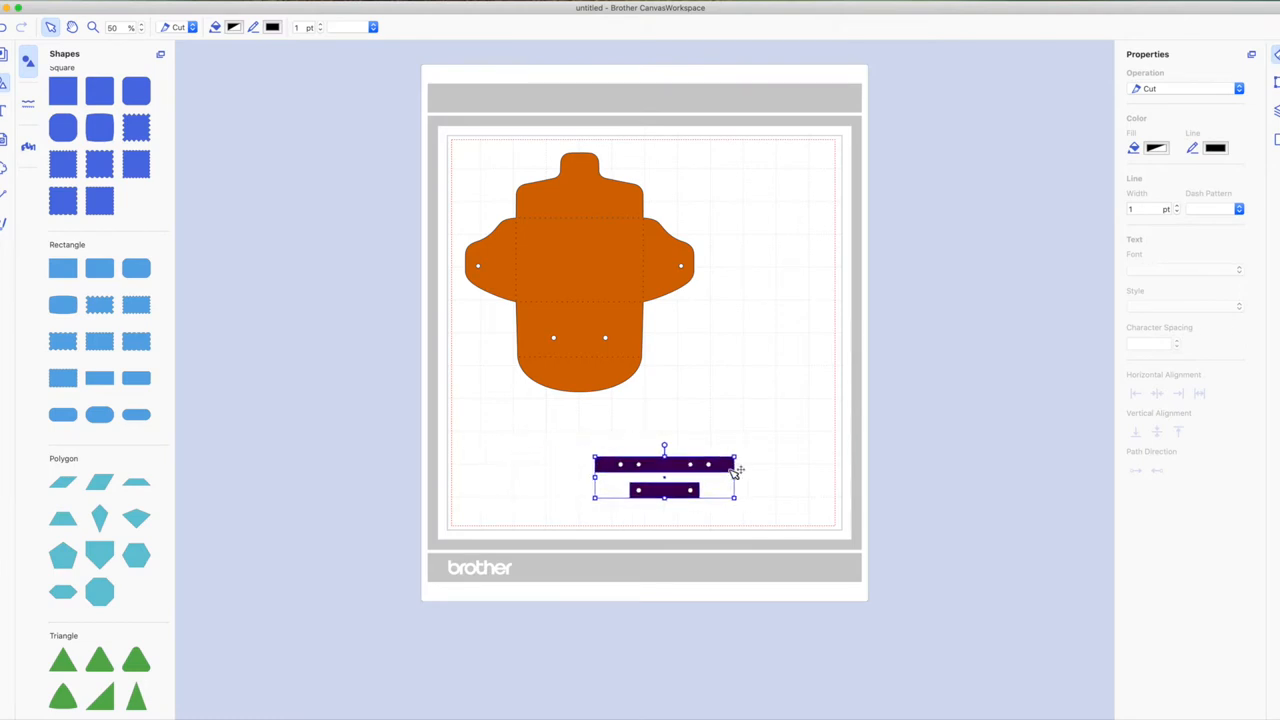
{"action": "left_click_drag", "start_coordinate": [664, 475], "coordinate": [755, 488]}
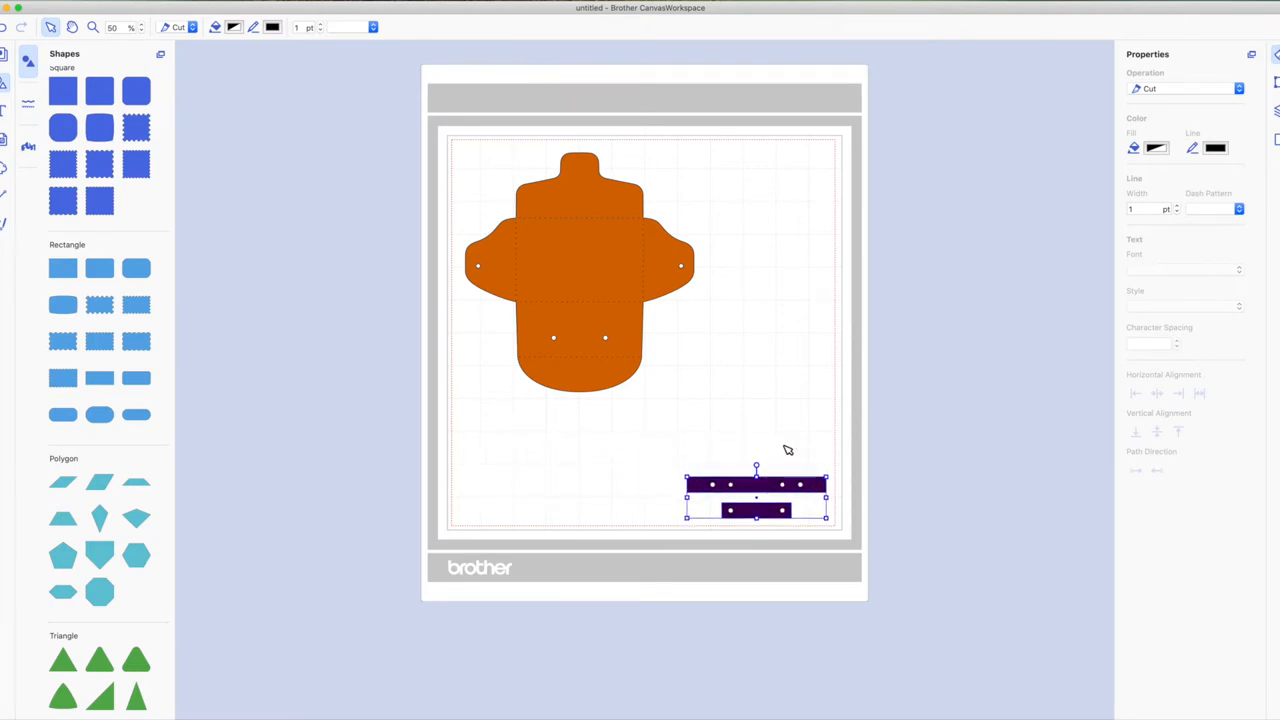
Step: Nudge the orange card case body slightly up and left on the mat
{"action": "left_click", "coordinate": [578, 250]}
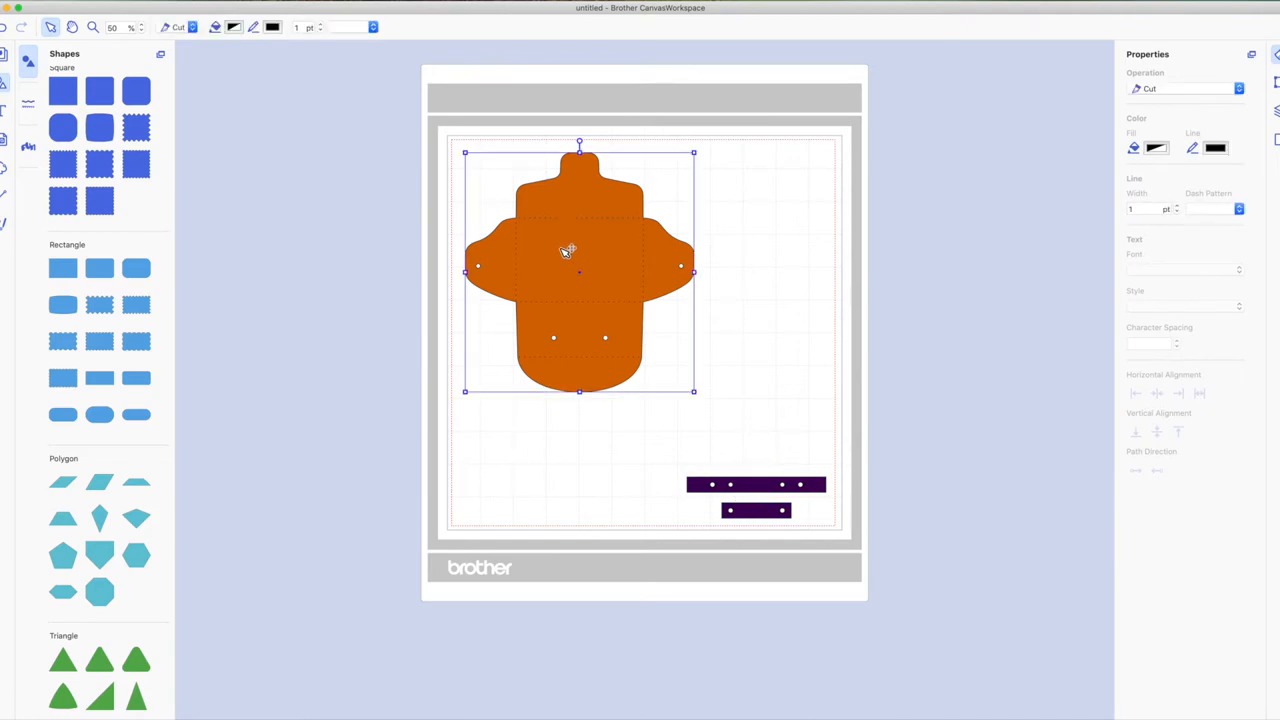
{"action": "left_click_drag", "start_coordinate": [568, 250], "coordinate": [575, 266]}
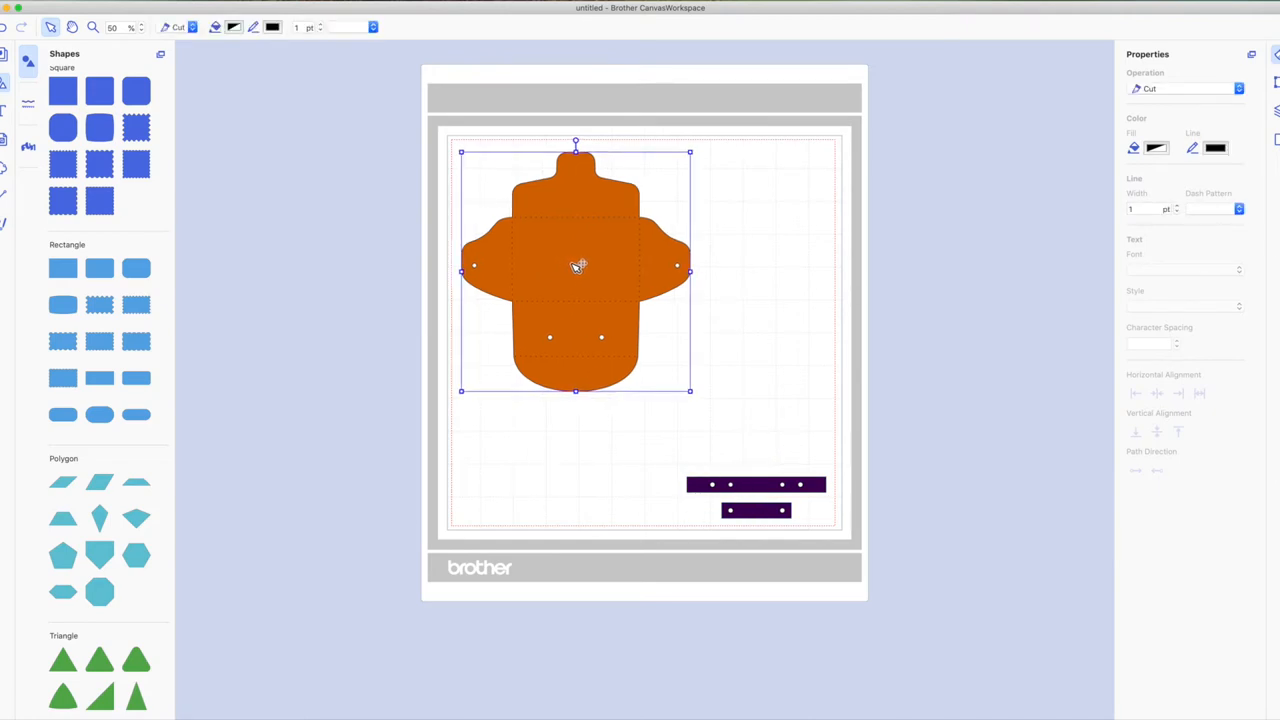
{"action": "left_click_drag", "start_coordinate": [575, 265], "coordinate": [567, 262]}
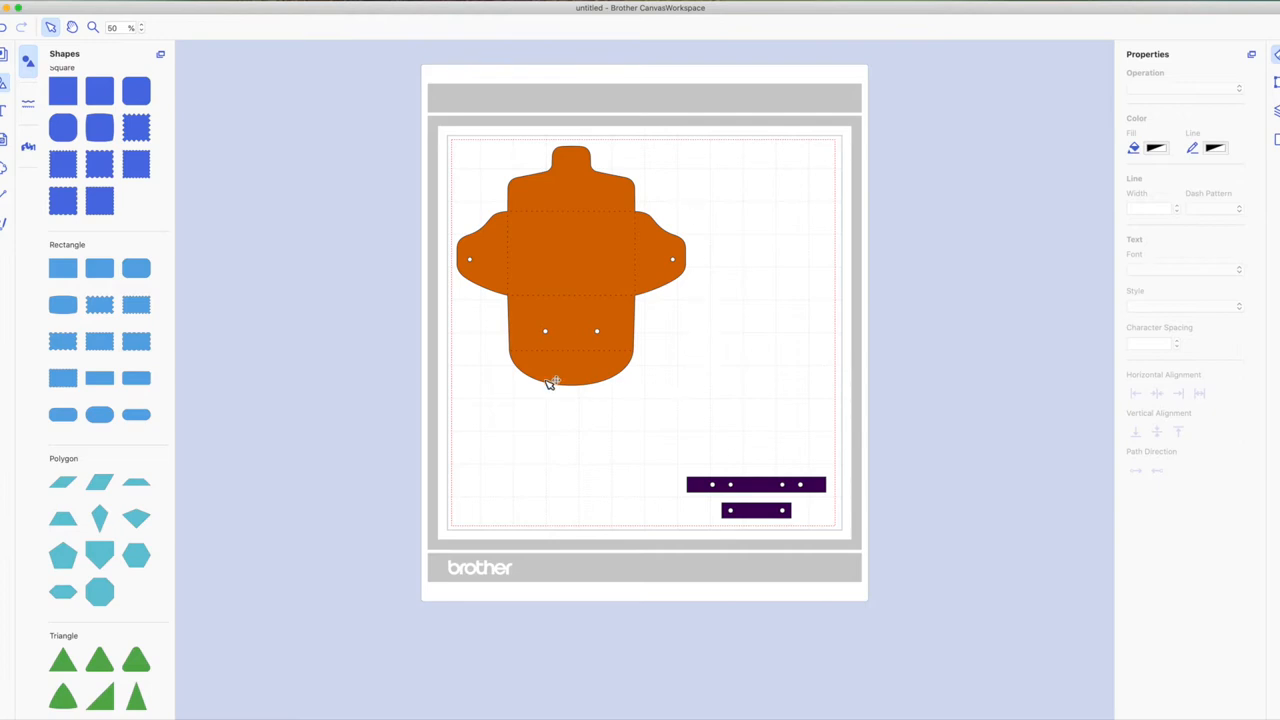
{"action": "mouse_move", "coordinate": [525, 402]}
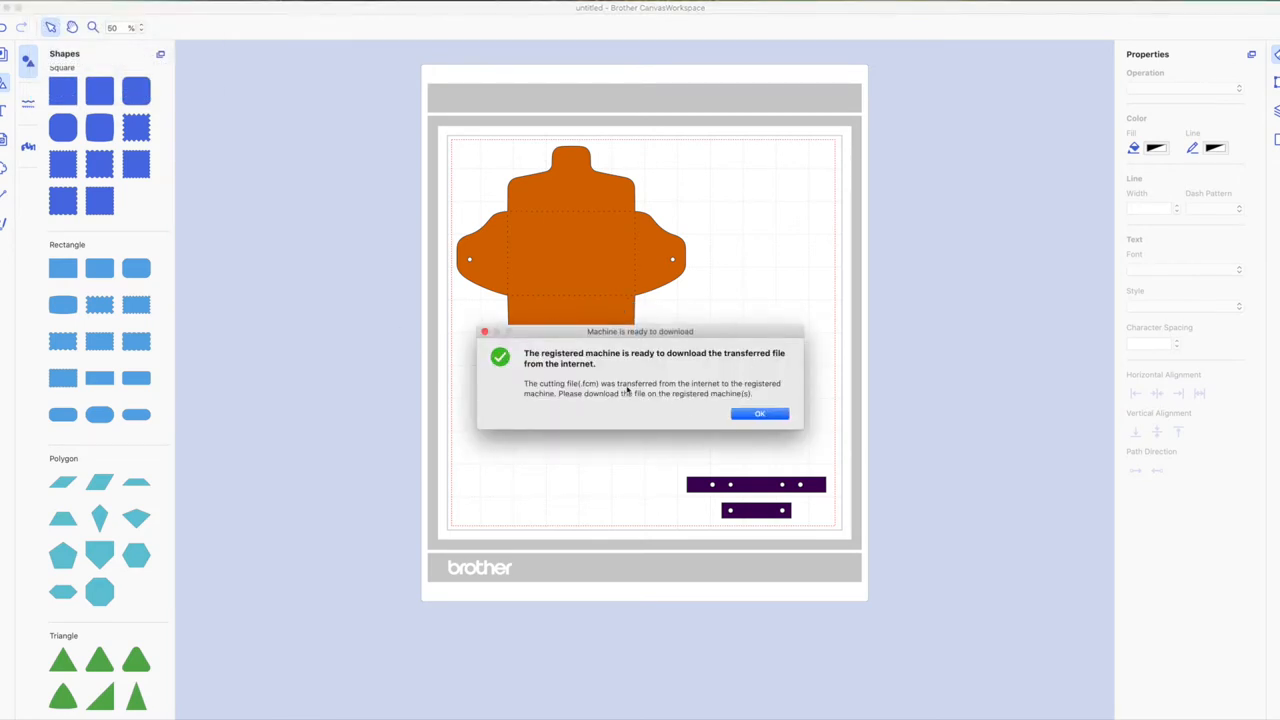
Step: Dismiss the 'Machine is ready to download' confirmation after transferring to the machine
{"action": "left_click", "coordinate": [759, 413]}
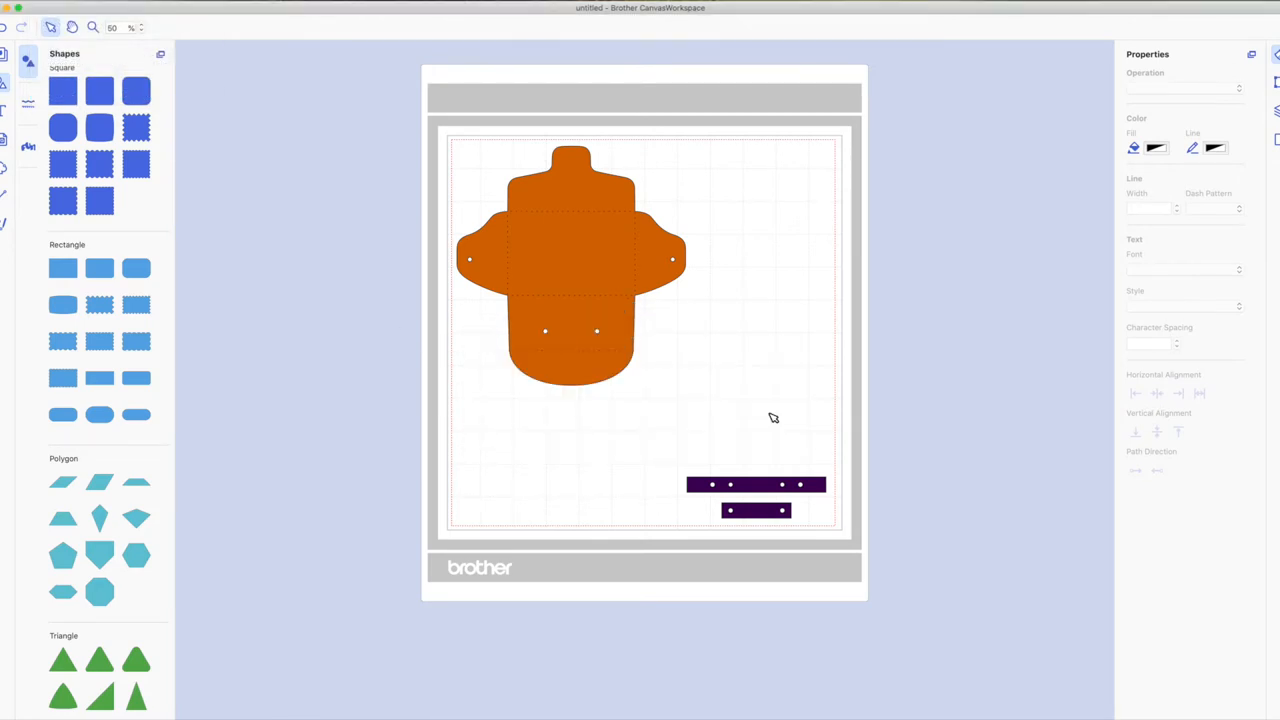